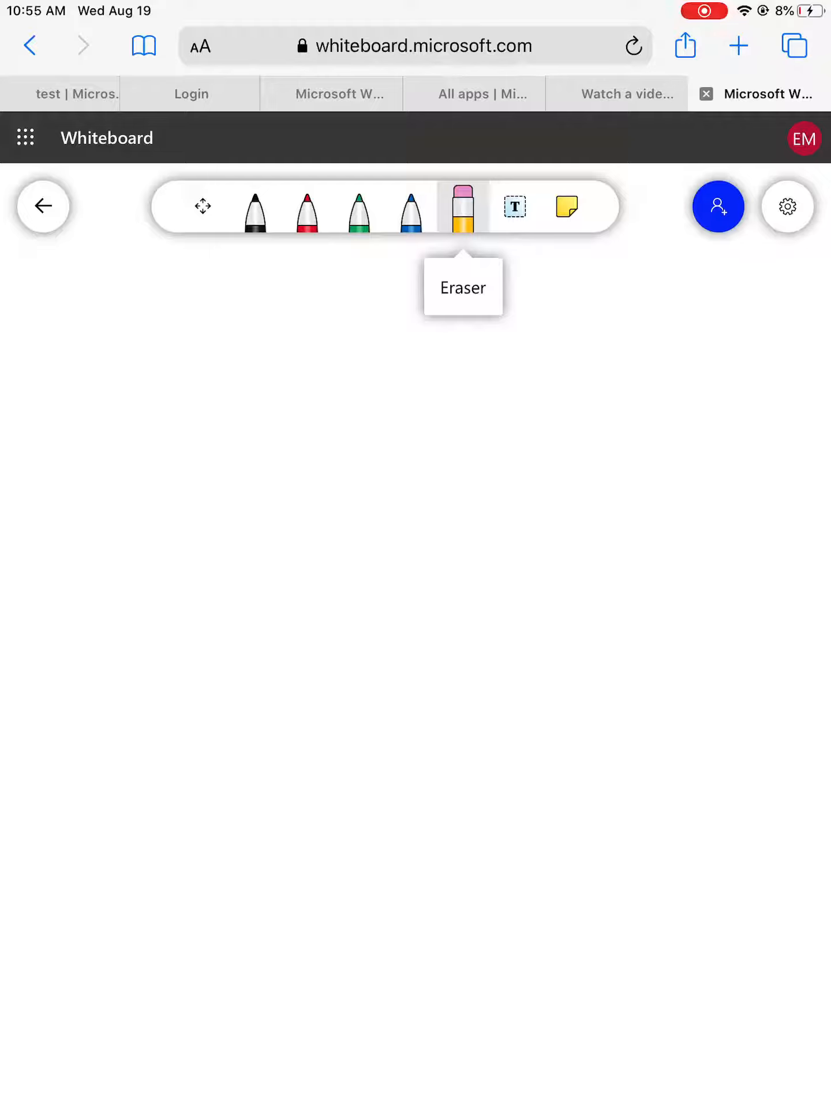
- Draw a black compass rose with four long points, four short points and a centre circle
click(256, 207)
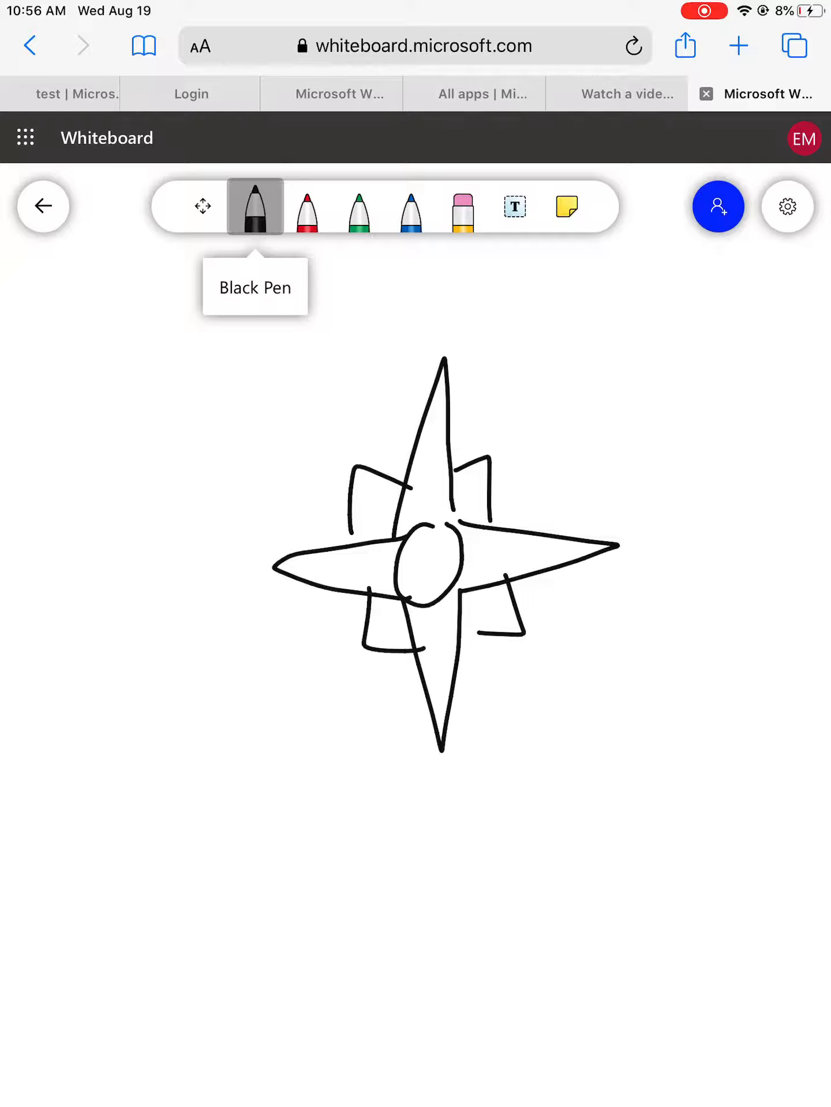
- Write a red N above the top point and a red S below the bottom point, then switch to green ink
click(306, 206)
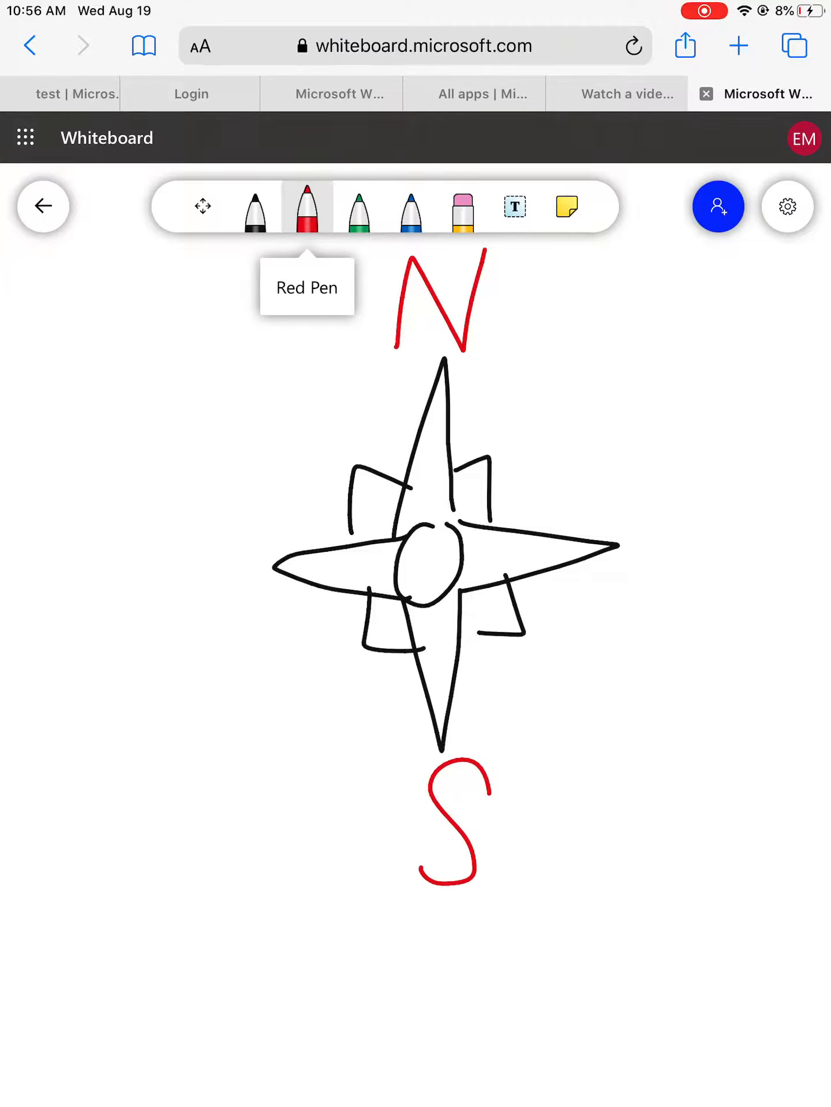
click(358, 206)
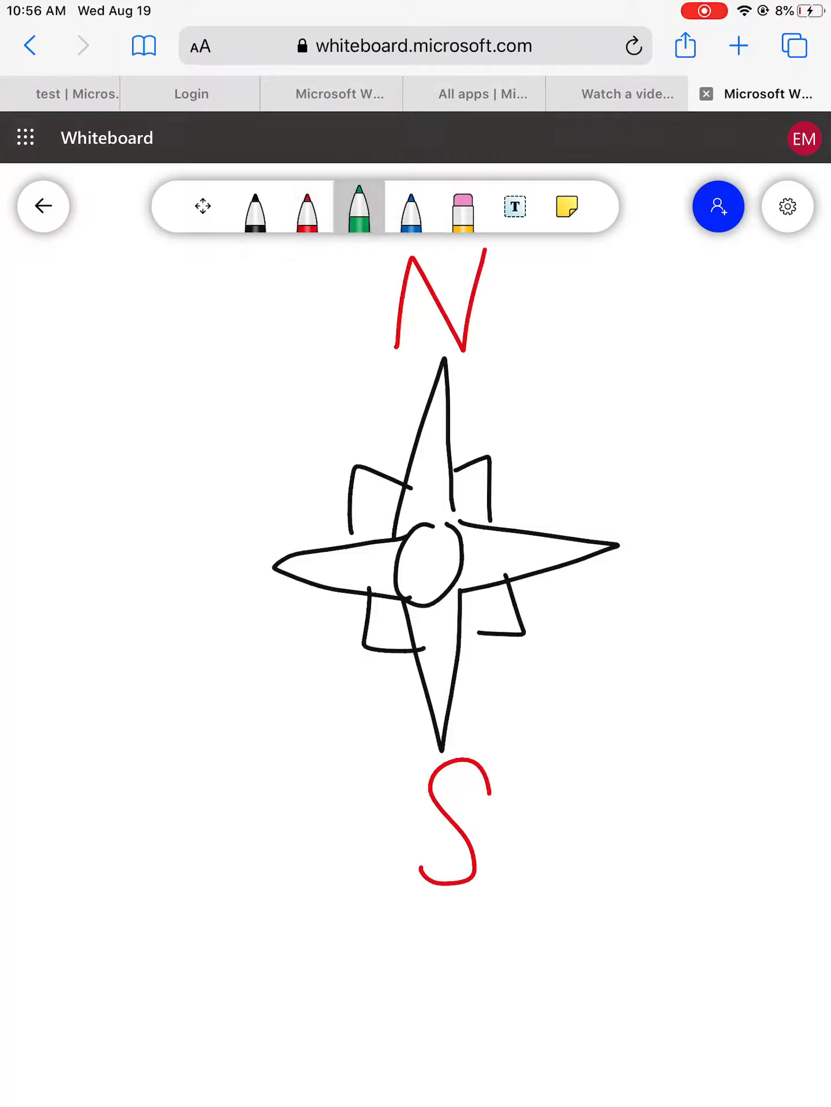